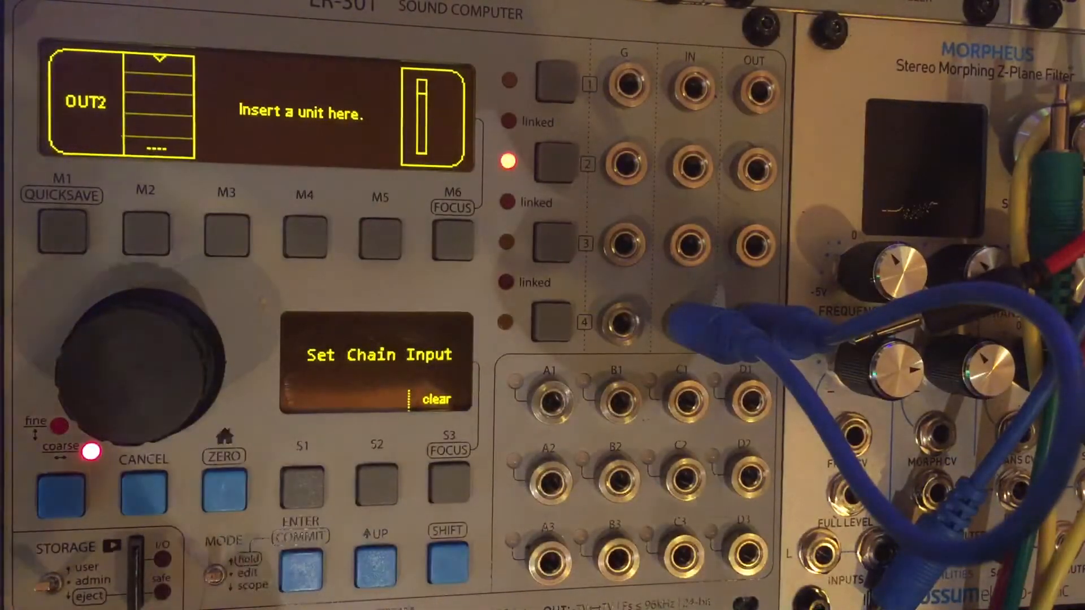
Step: Select the empty OUT4 output chain to show Clear, Load and Save on the sub-display
{"action": "left_click", "coordinate": [550, 320]}
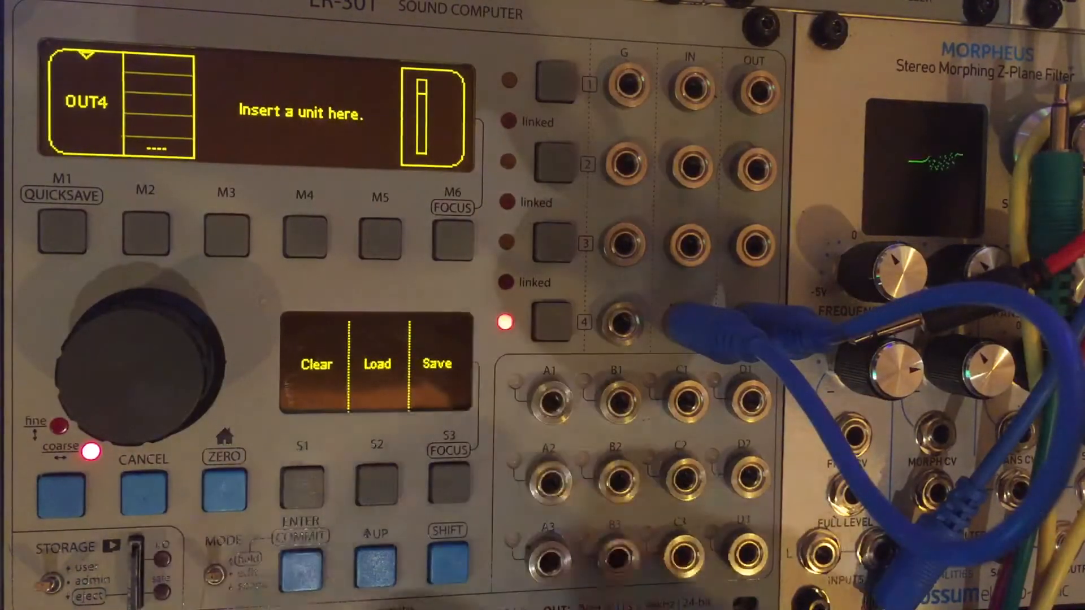